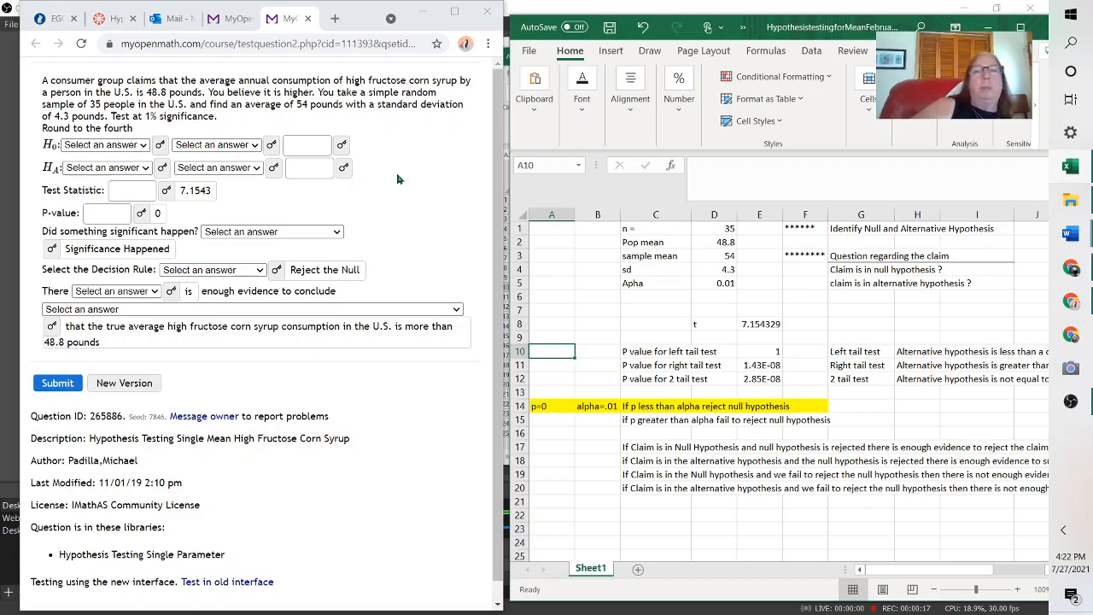
{"action": "mouse_move", "coordinate": [722, 235]}
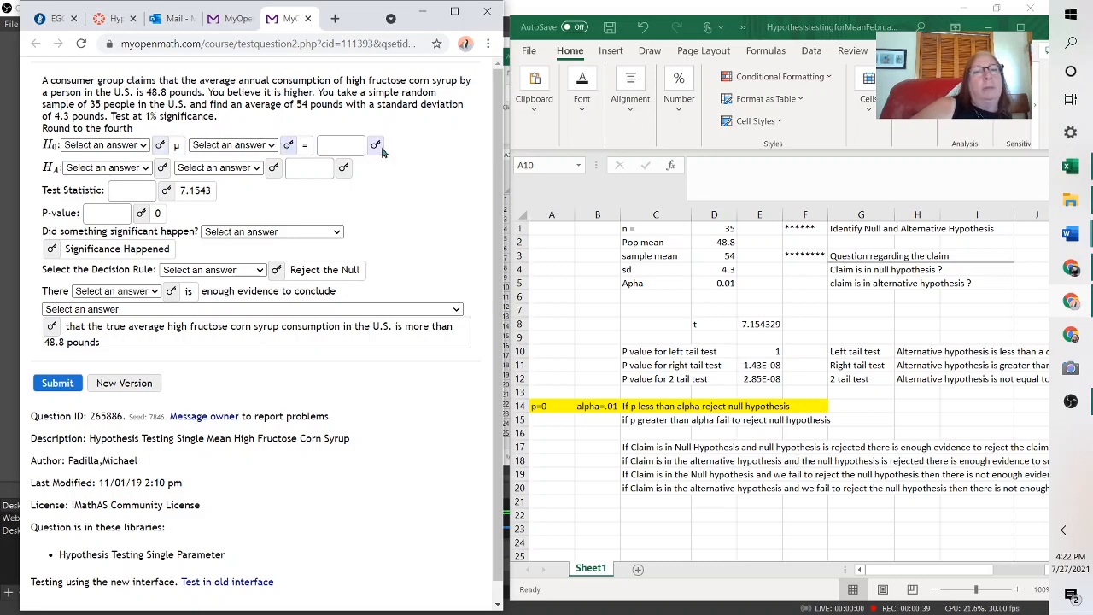
Enter 48.8 as the value in both the null (μ =) and alternative (μ >) hypotheses.
{"action": "type", "text": "48.8"}
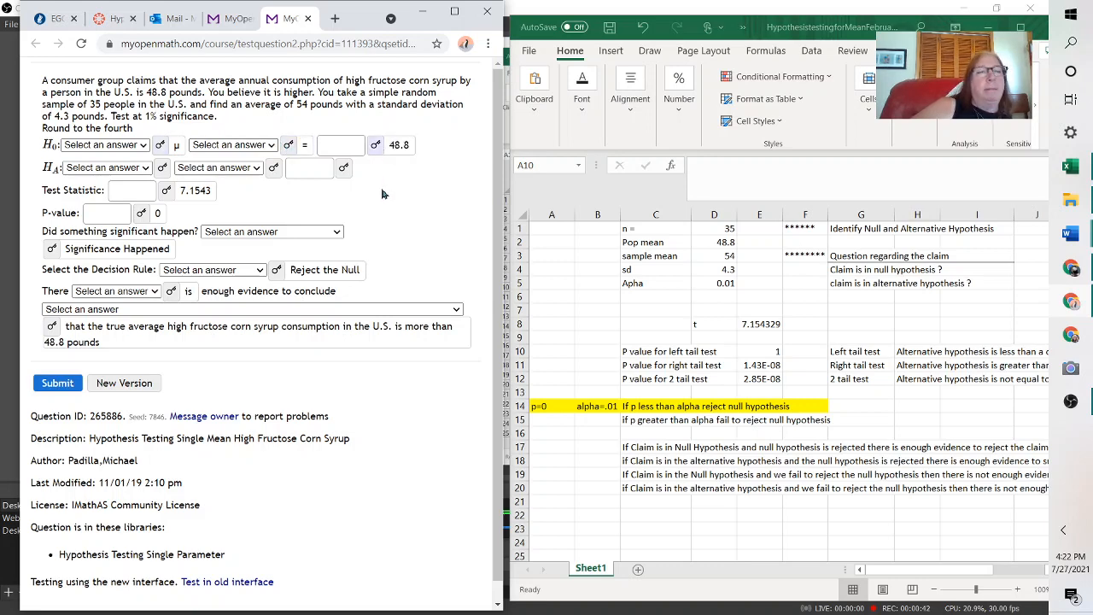
{"action": "mouse_move", "coordinate": [708, 248]}
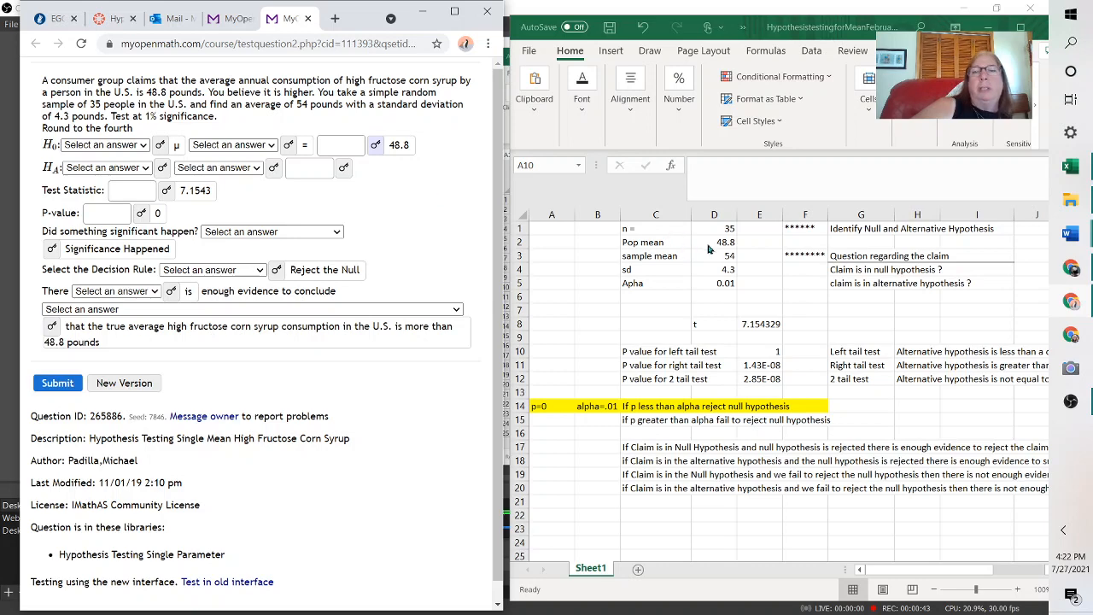
{"action": "mouse_move", "coordinate": [736, 253]}
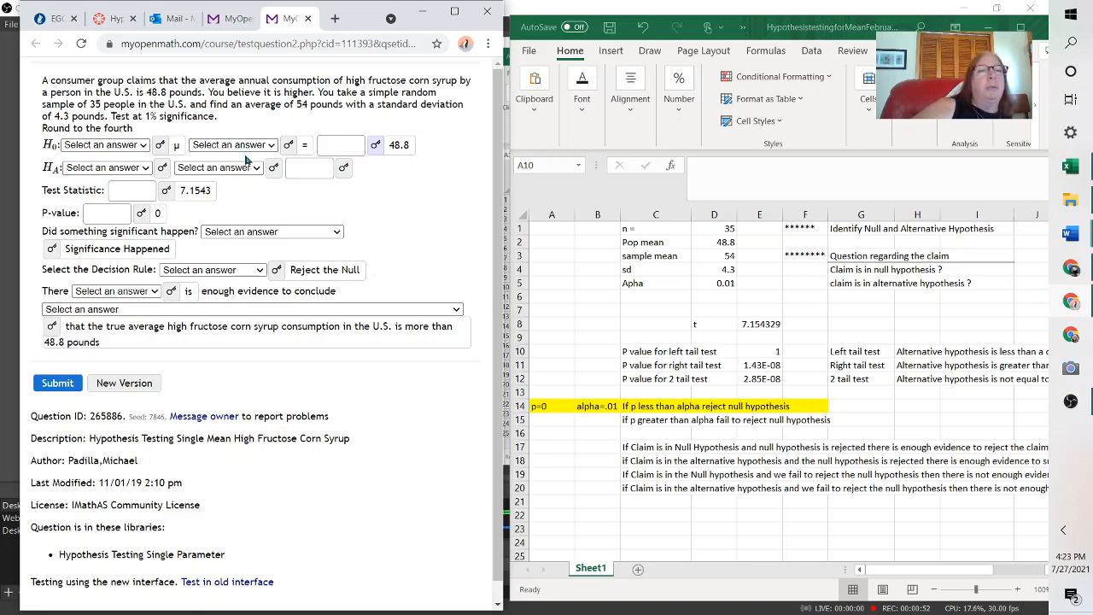
{"action": "mouse_move", "coordinate": [164, 171]}
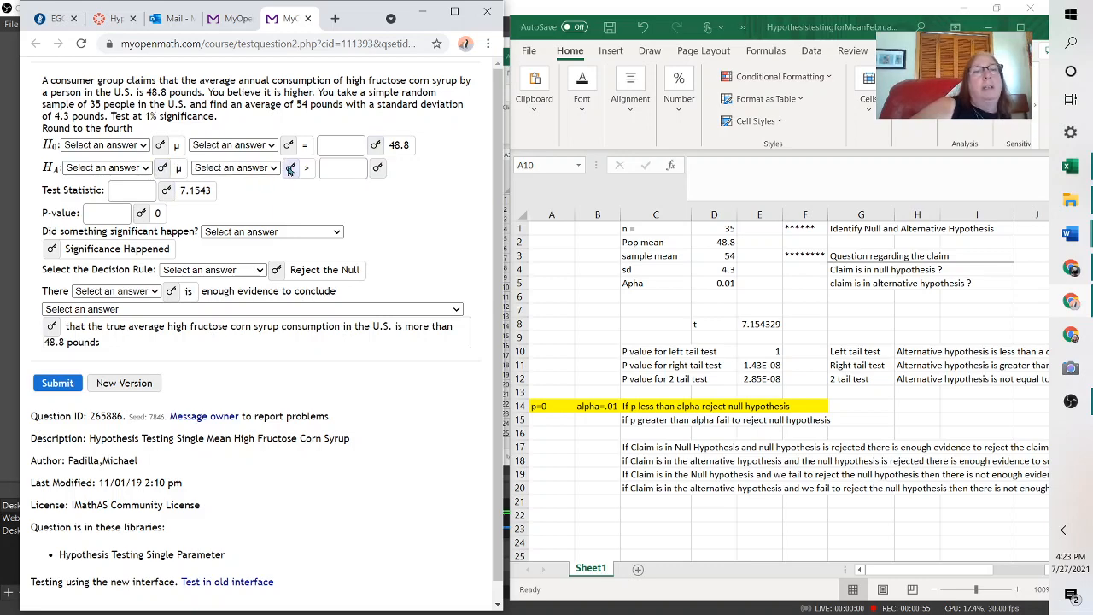
{"action": "type", "text": "48.8"}
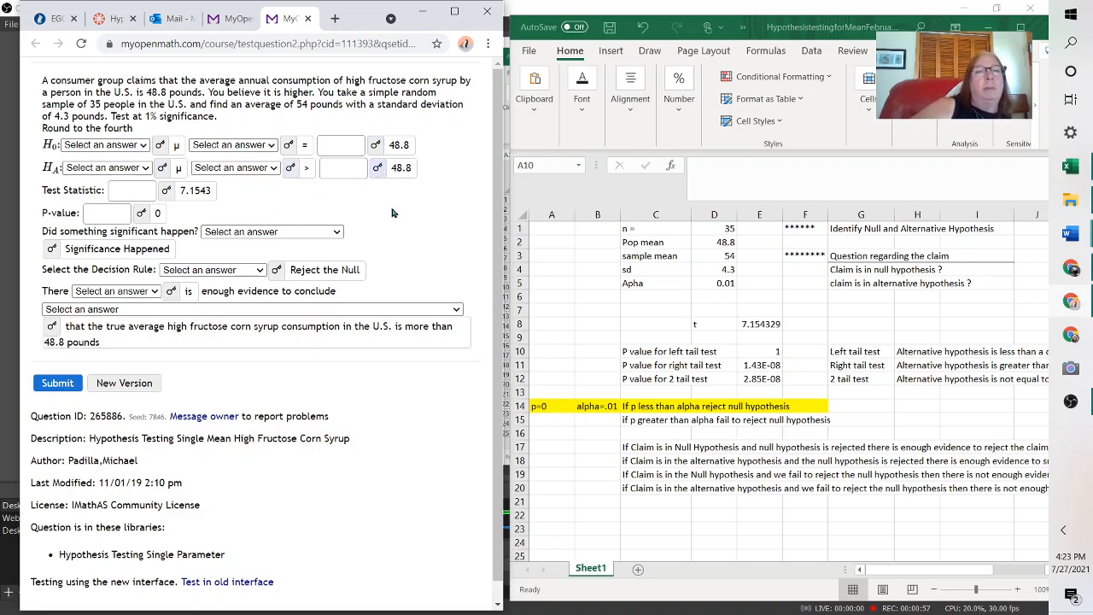
{"action": "mouse_move", "coordinate": [310, 196]}
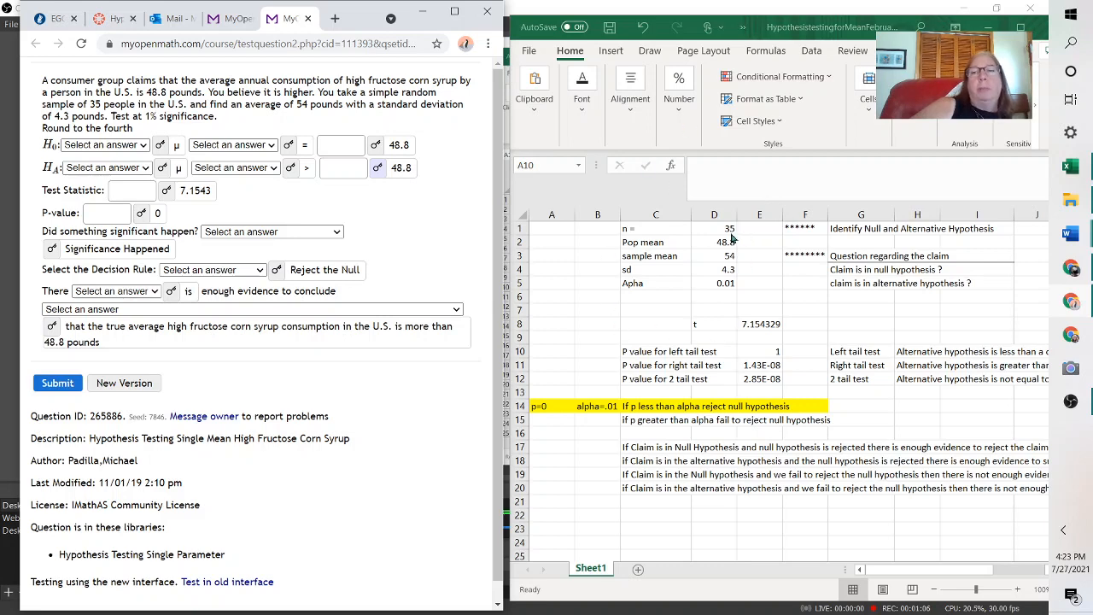
{"action": "mouse_move", "coordinate": [728, 257]}
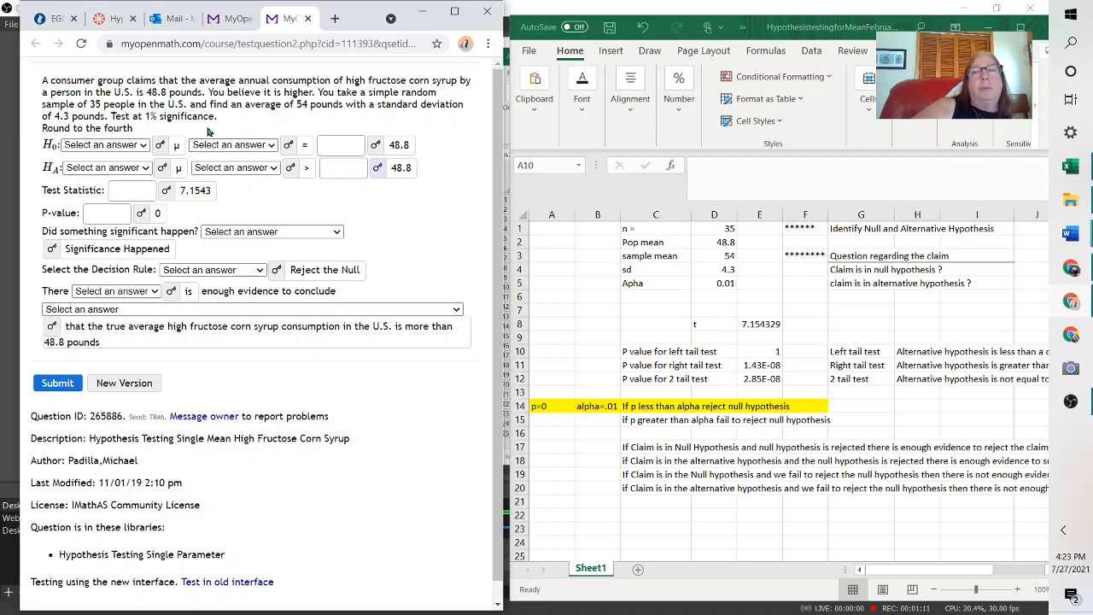
{"action": "mouse_move", "coordinate": [266, 119]}
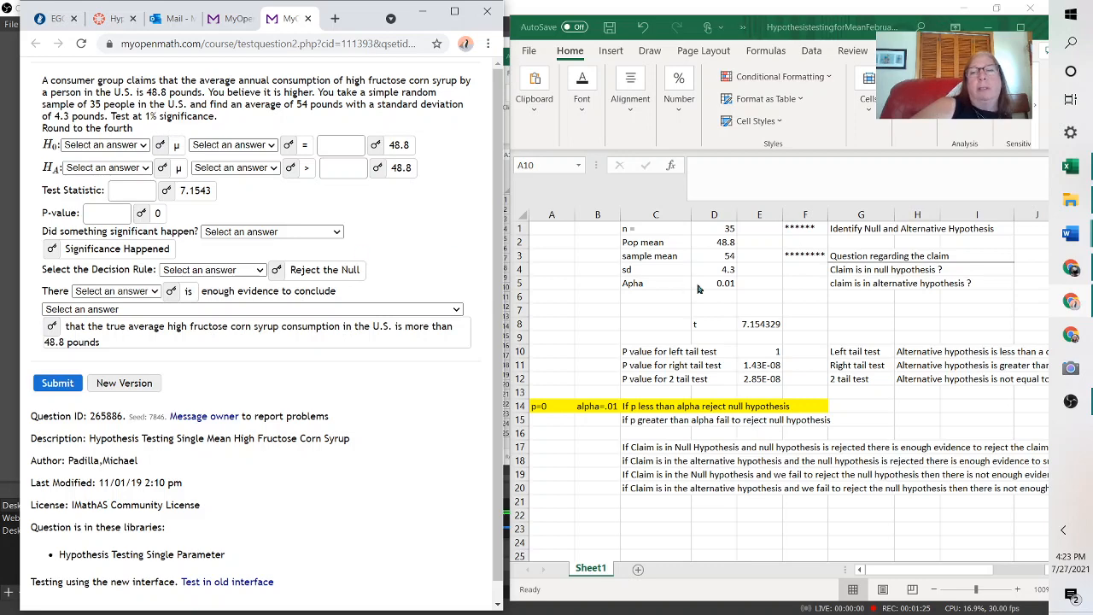
{"action": "mouse_move", "coordinate": [741, 306]}
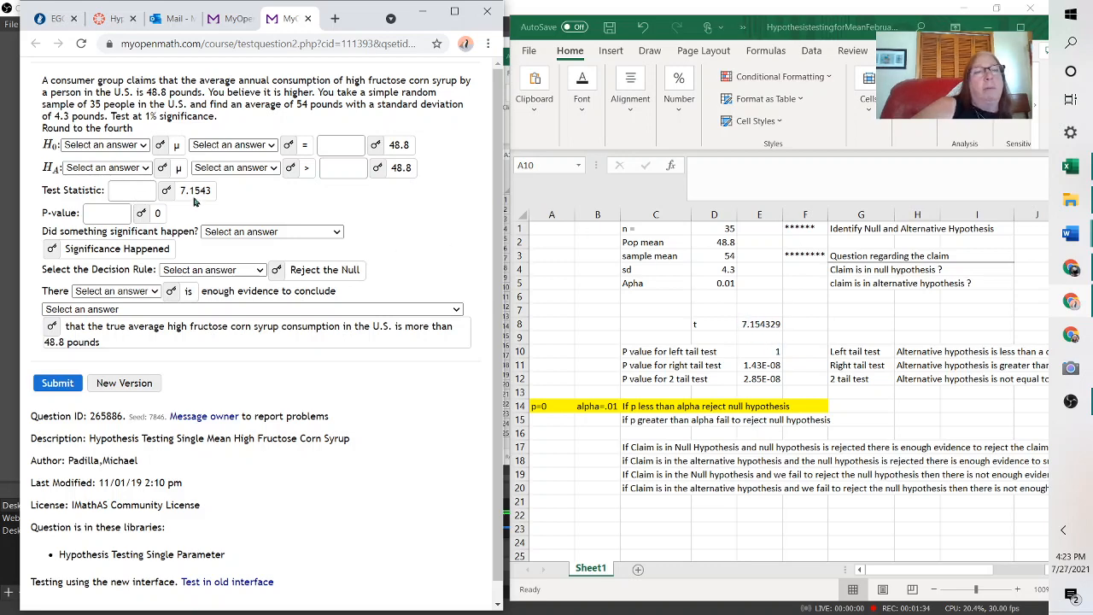
{"action": "left_click", "coordinate": [552, 351]}
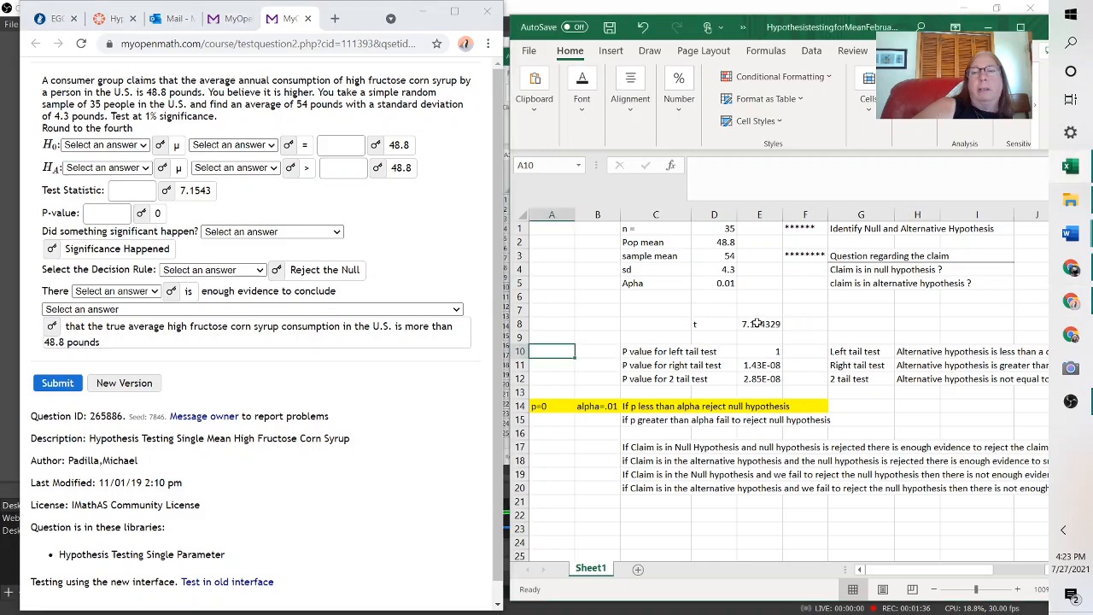
{"action": "left_click", "coordinate": [760, 324]}
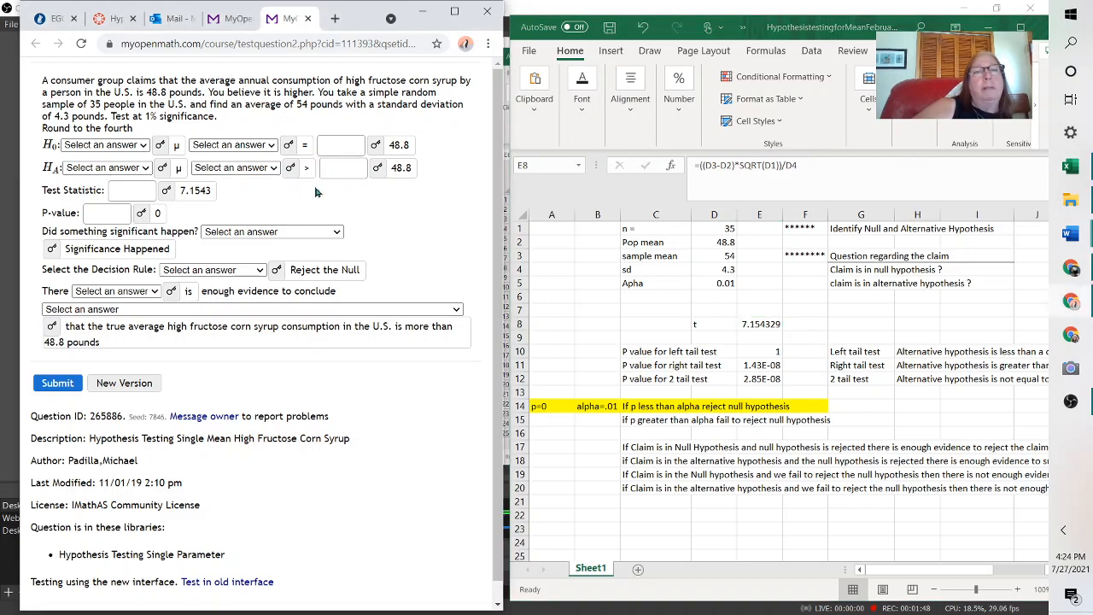
{"action": "mouse_move", "coordinate": [692, 379]}
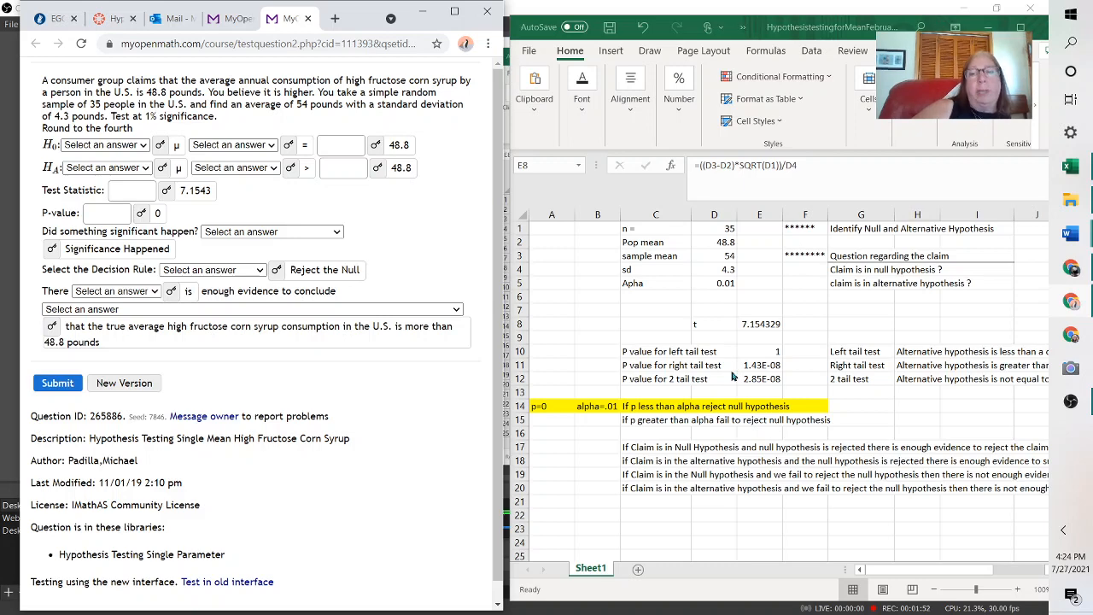
{"action": "mouse_move", "coordinate": [745, 371]}
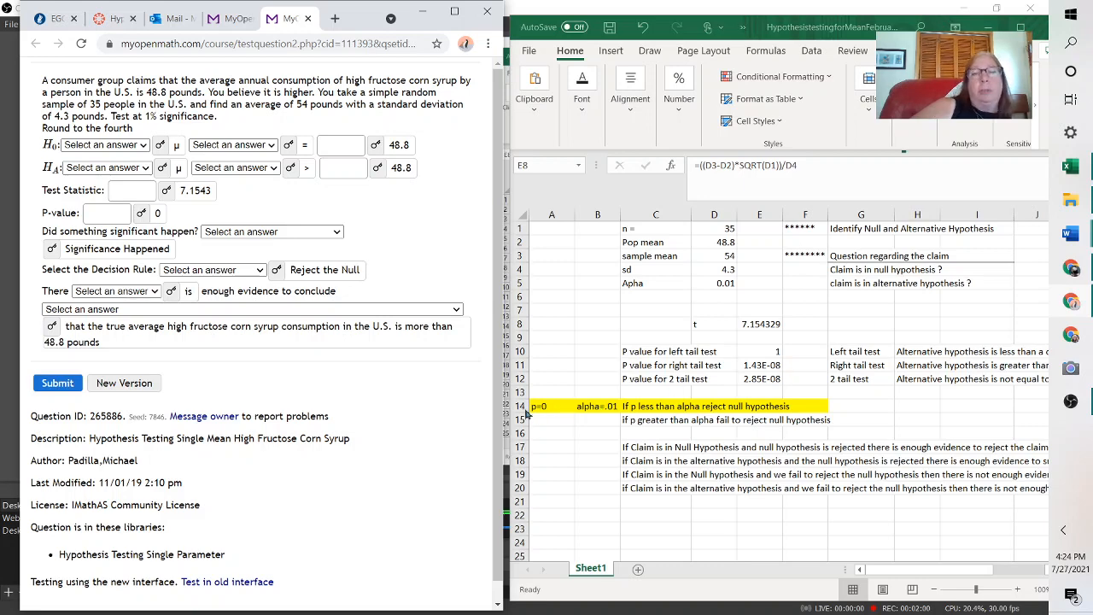
{"action": "mouse_move", "coordinate": [560, 424]}
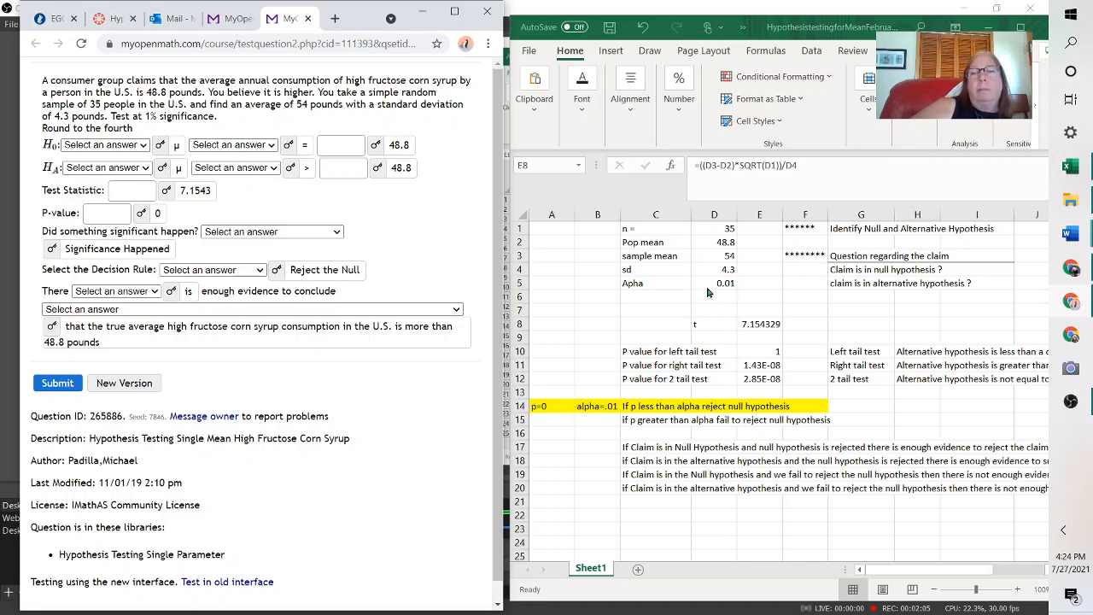
{"action": "mouse_move", "coordinate": [598, 419]}
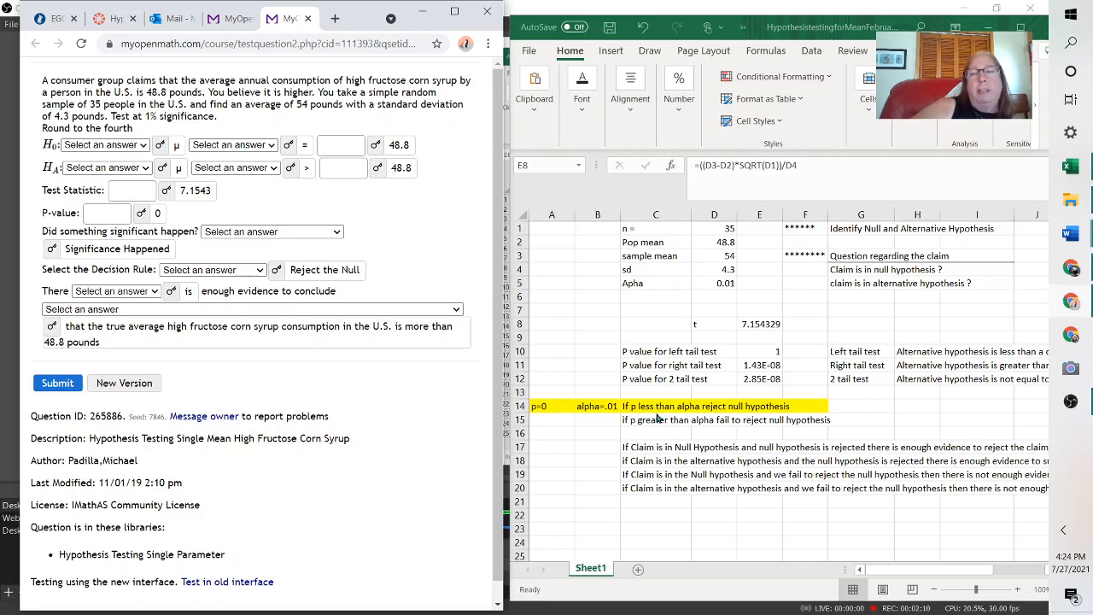
{"action": "mouse_move", "coordinate": [764, 417]}
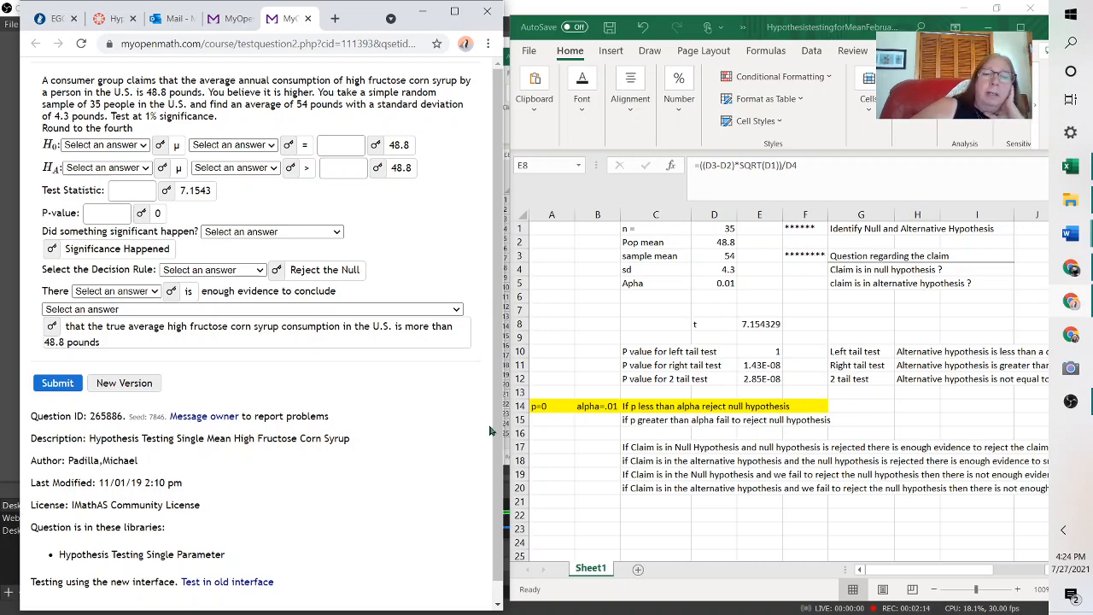
{"action": "mouse_move", "coordinate": [613, 416]}
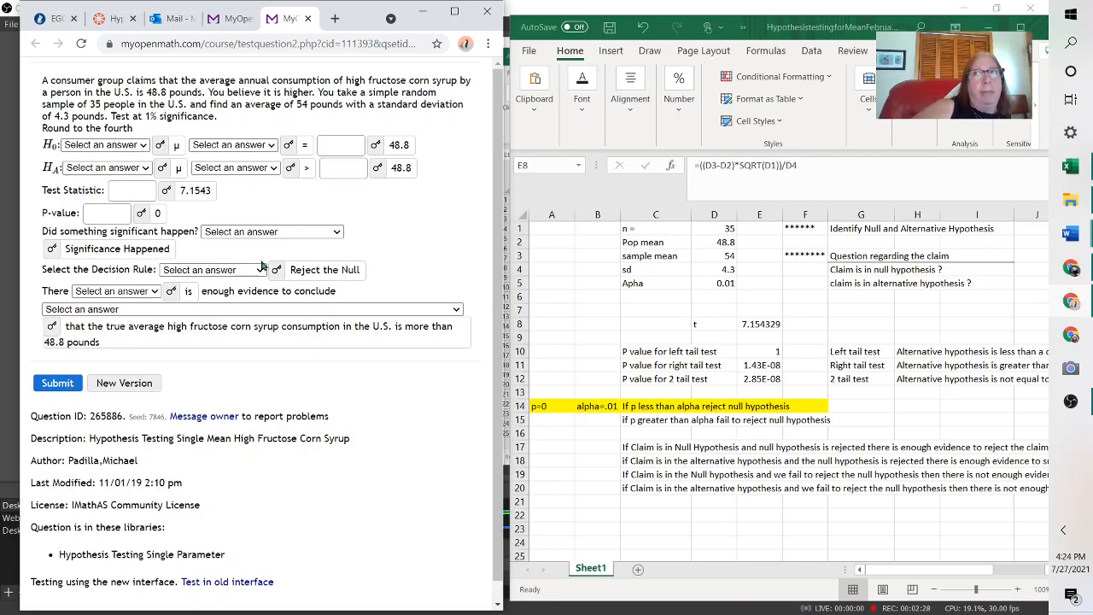
{"action": "mouse_move", "coordinate": [278, 275]}
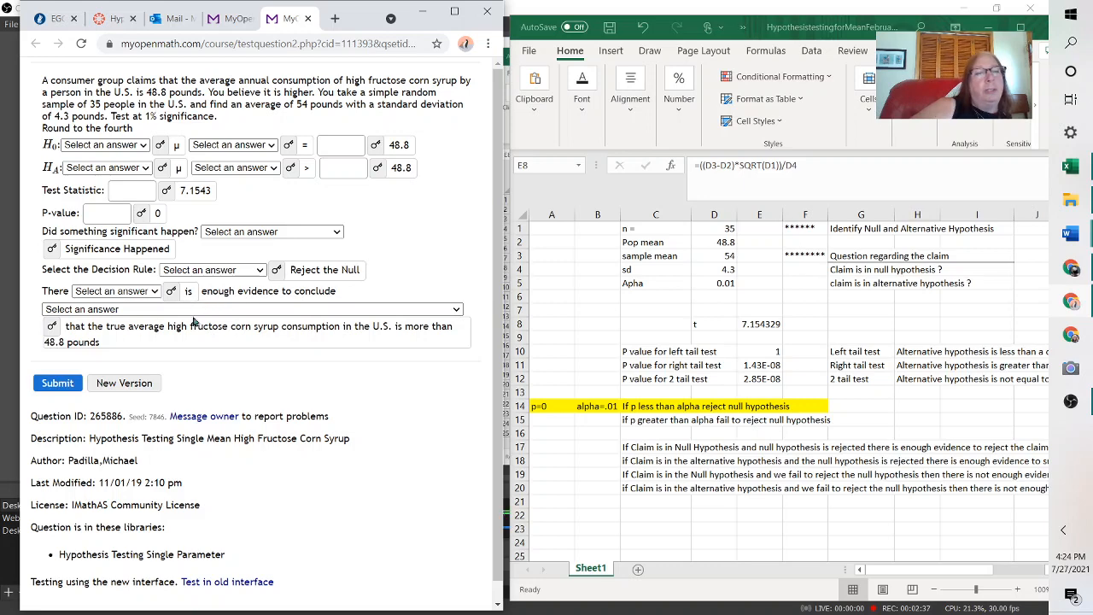
{"action": "mouse_move", "coordinate": [179, 344]}
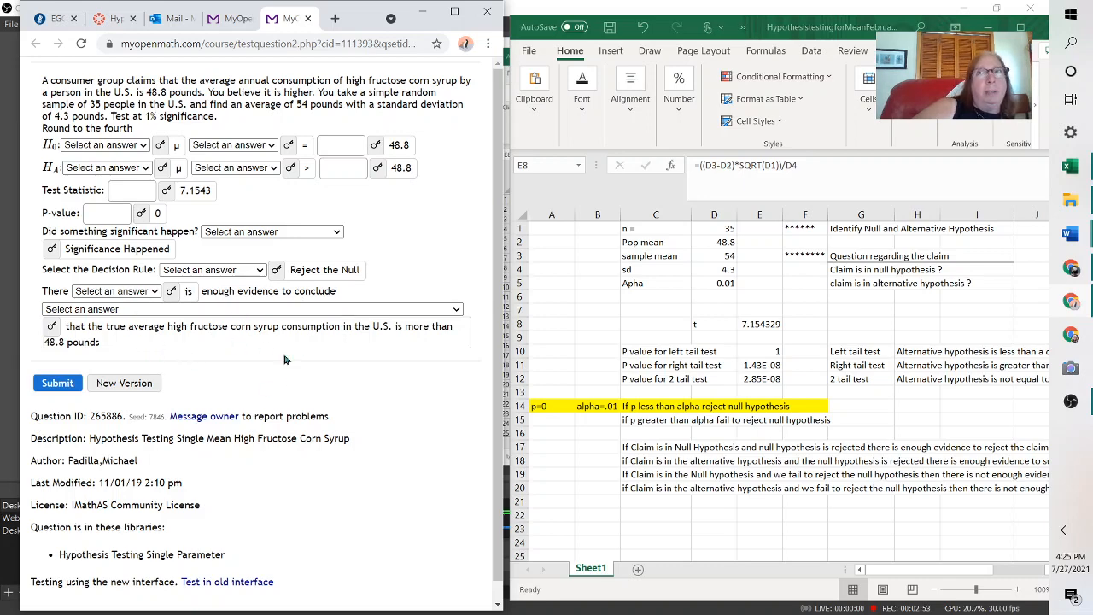
{"action": "mouse_move", "coordinate": [228, 306]}
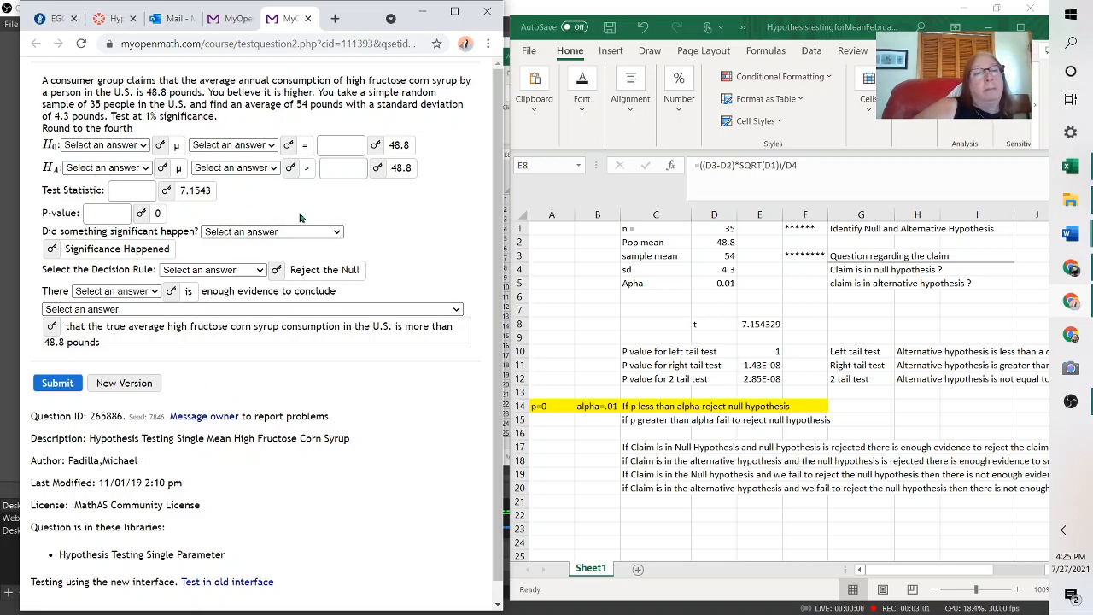
{"action": "mouse_move", "coordinate": [717, 278]}
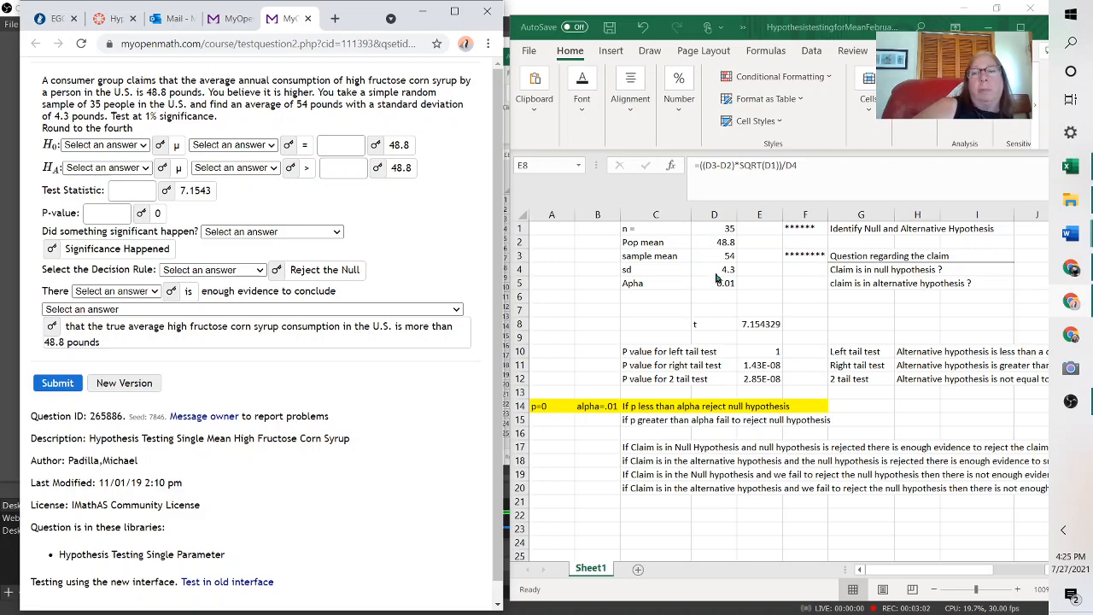
{"action": "mouse_move", "coordinate": [807, 335]}
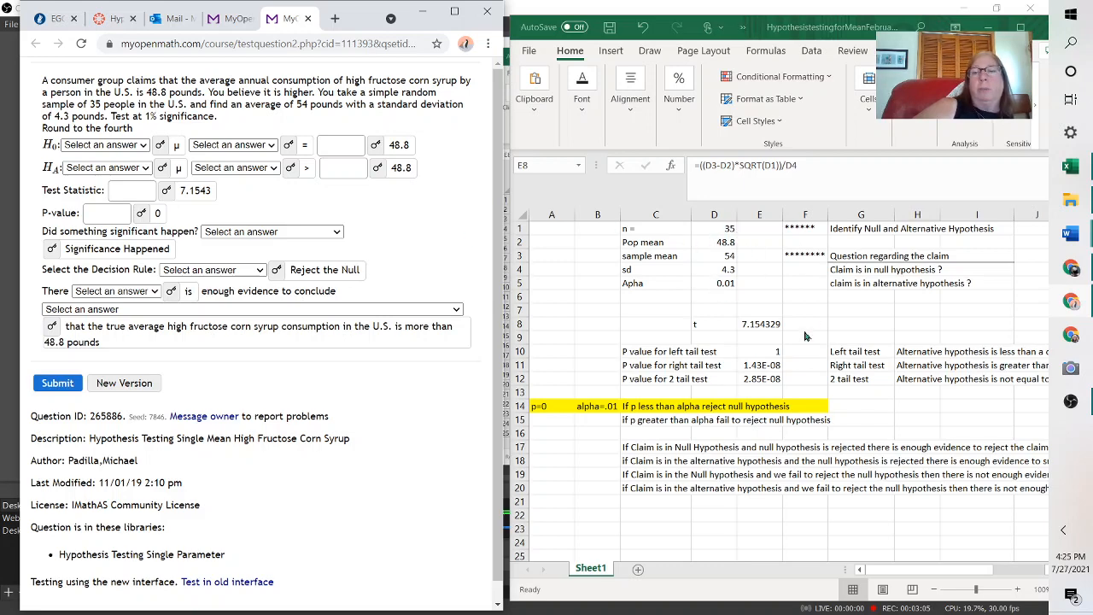